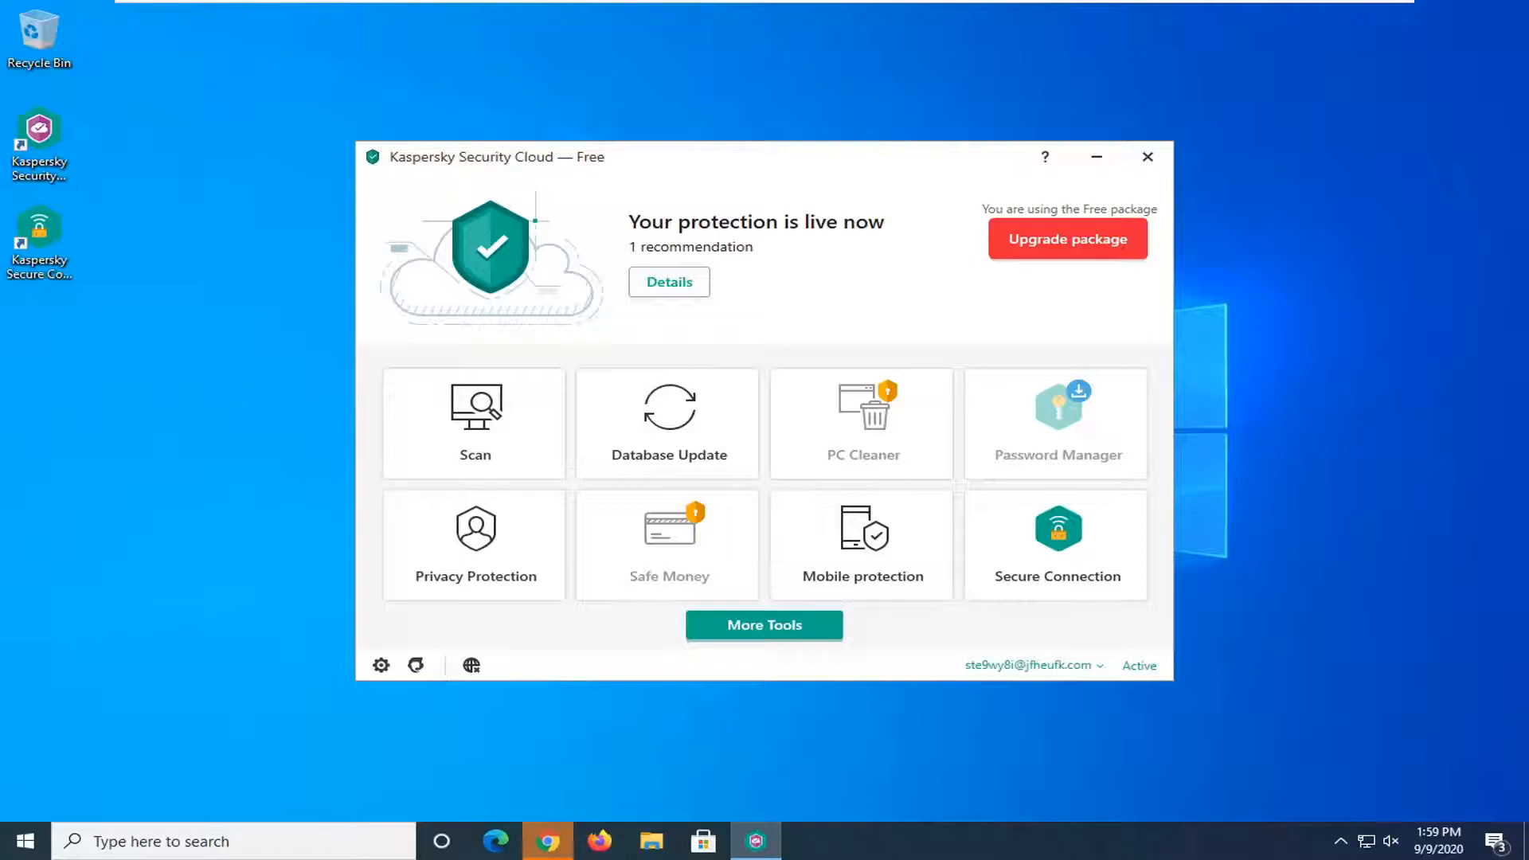
mouse_move(737, 383)
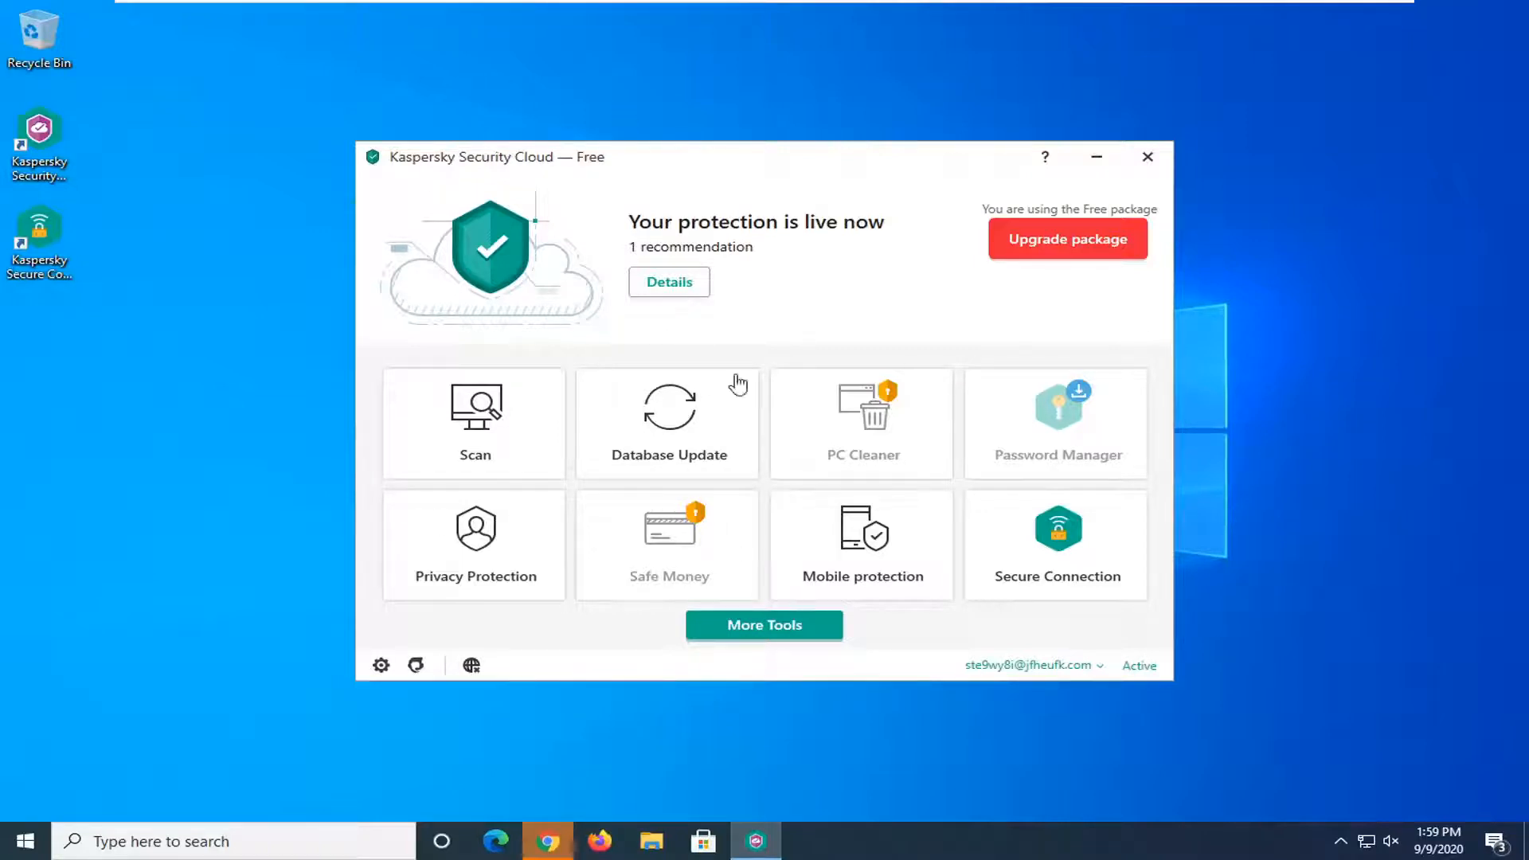
mouse_move(914, 451)
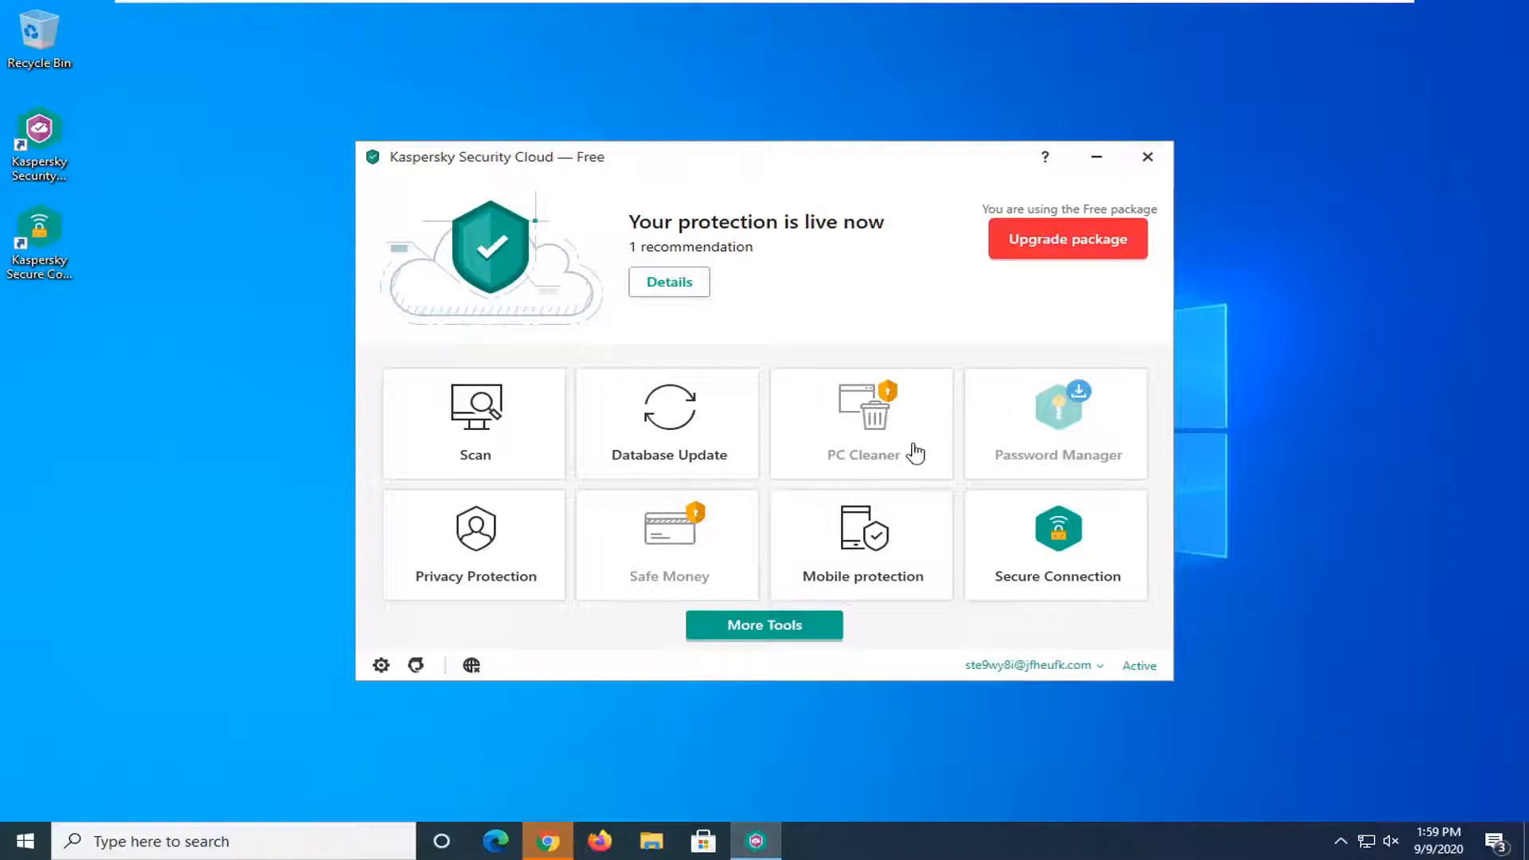
mouse_move(476, 593)
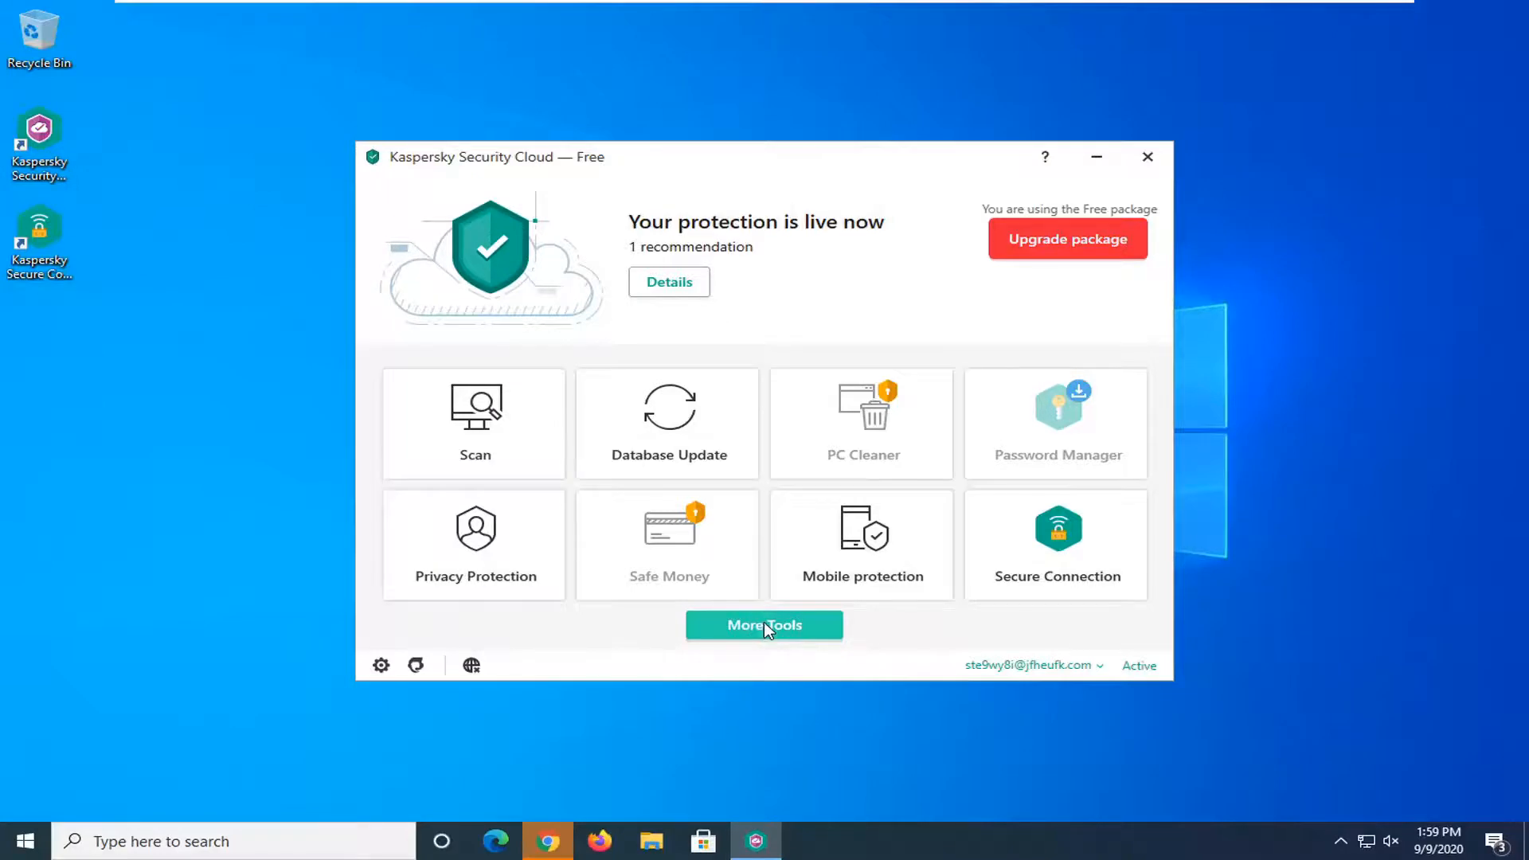
- Show the Tools page listing the Security utilities via More Tools
click(763, 624)
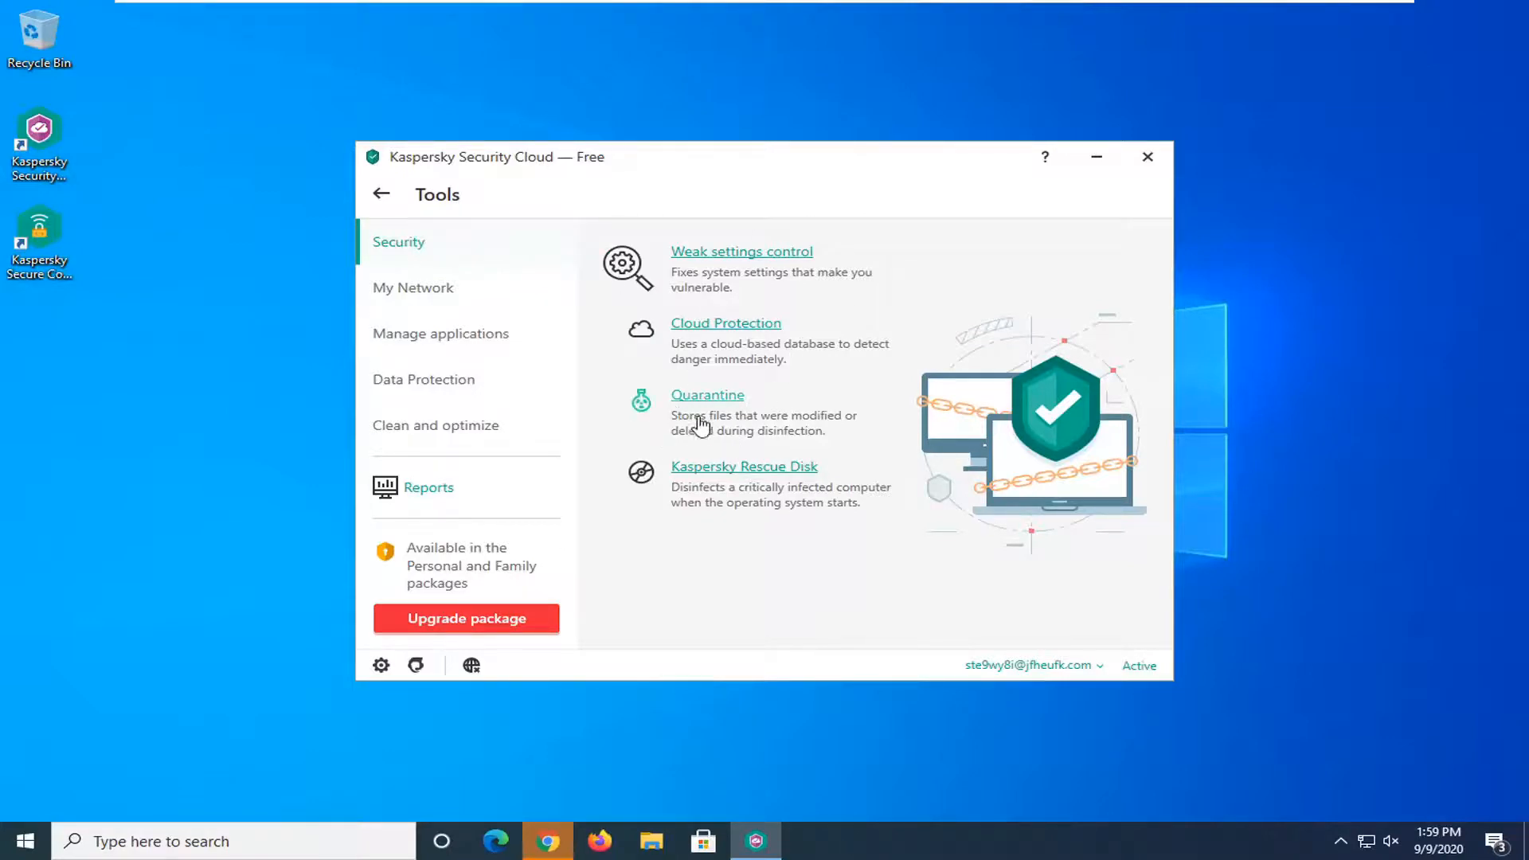
mouse_move(729, 444)
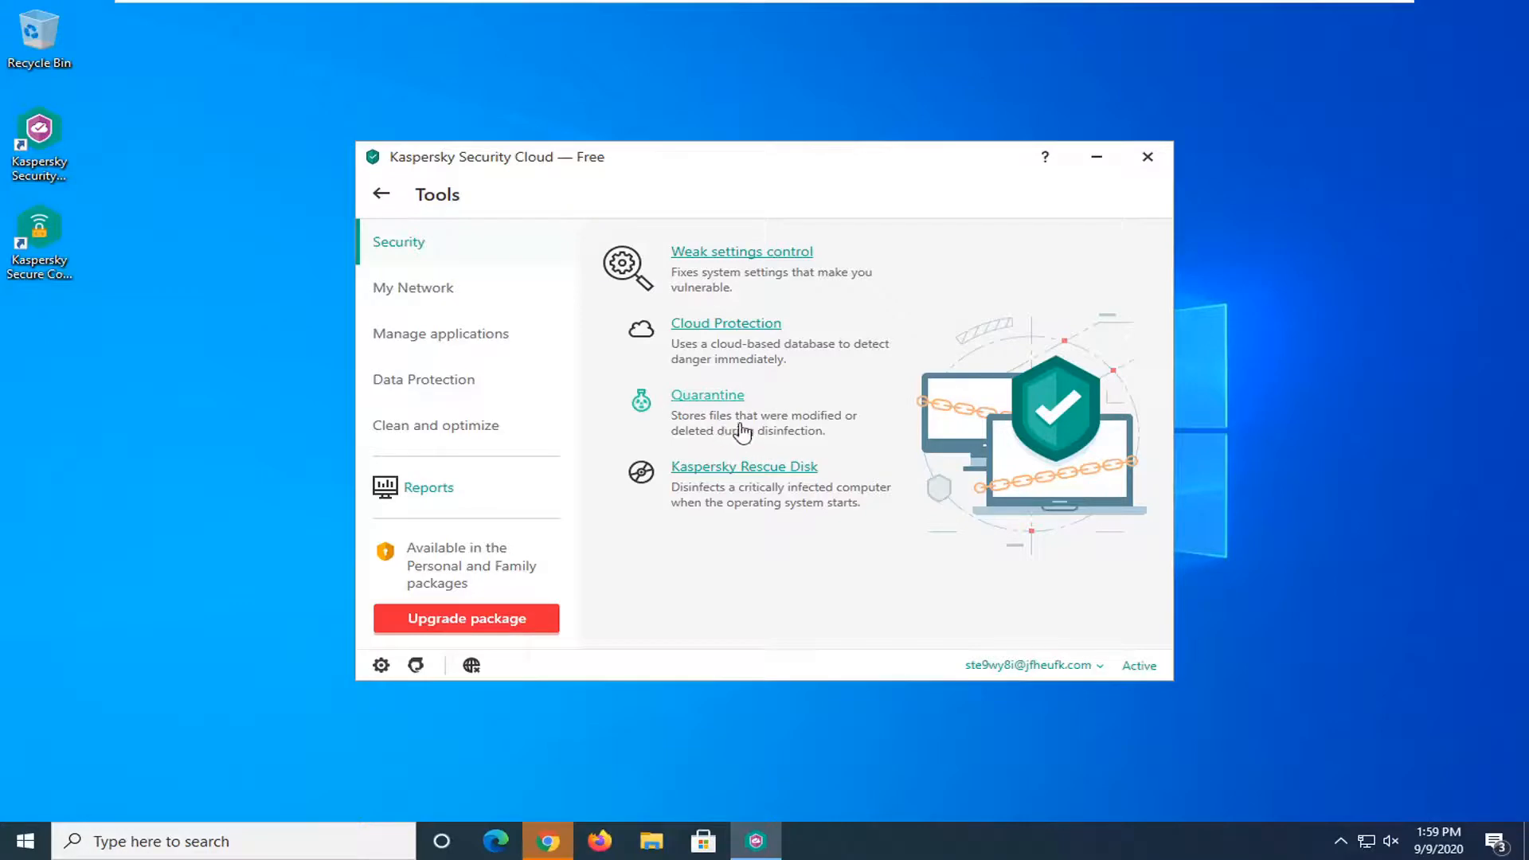
- Show the Quarantine page, which reports no quarantined files
click(707, 393)
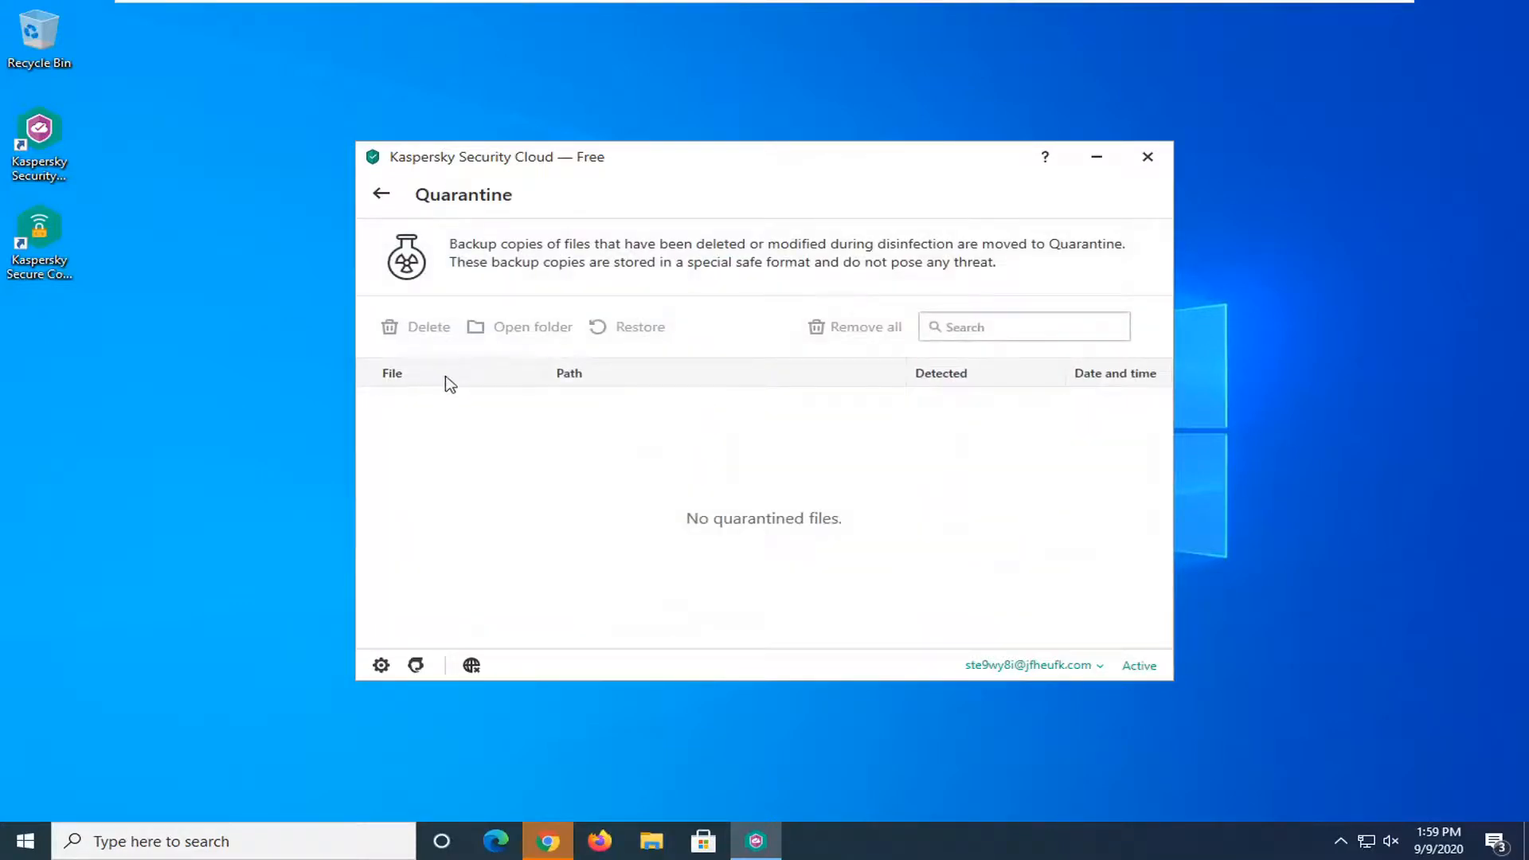
mouse_move(428, 441)
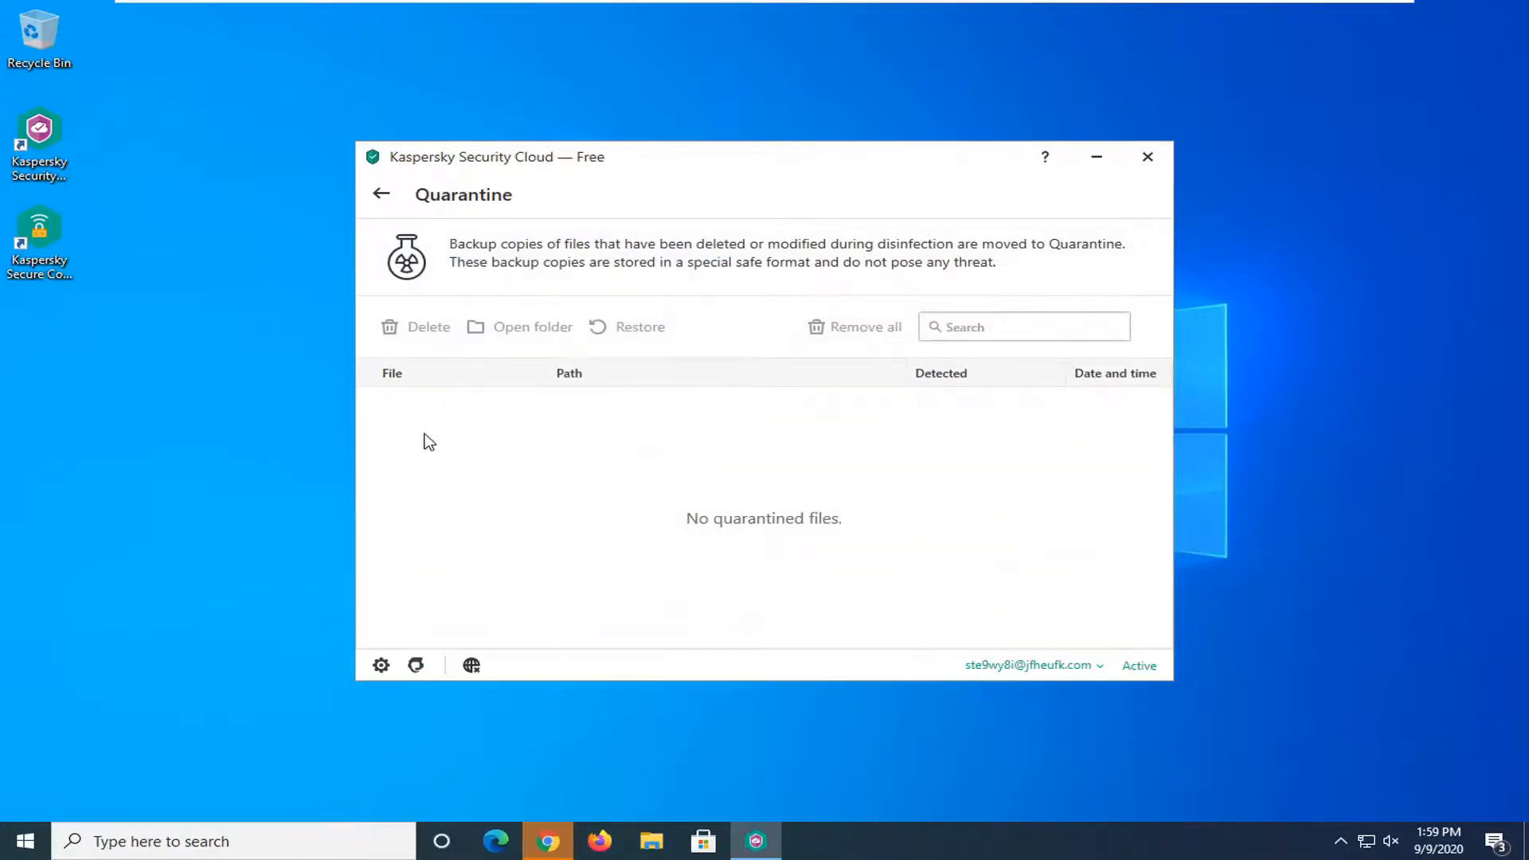
mouse_move(393, 523)
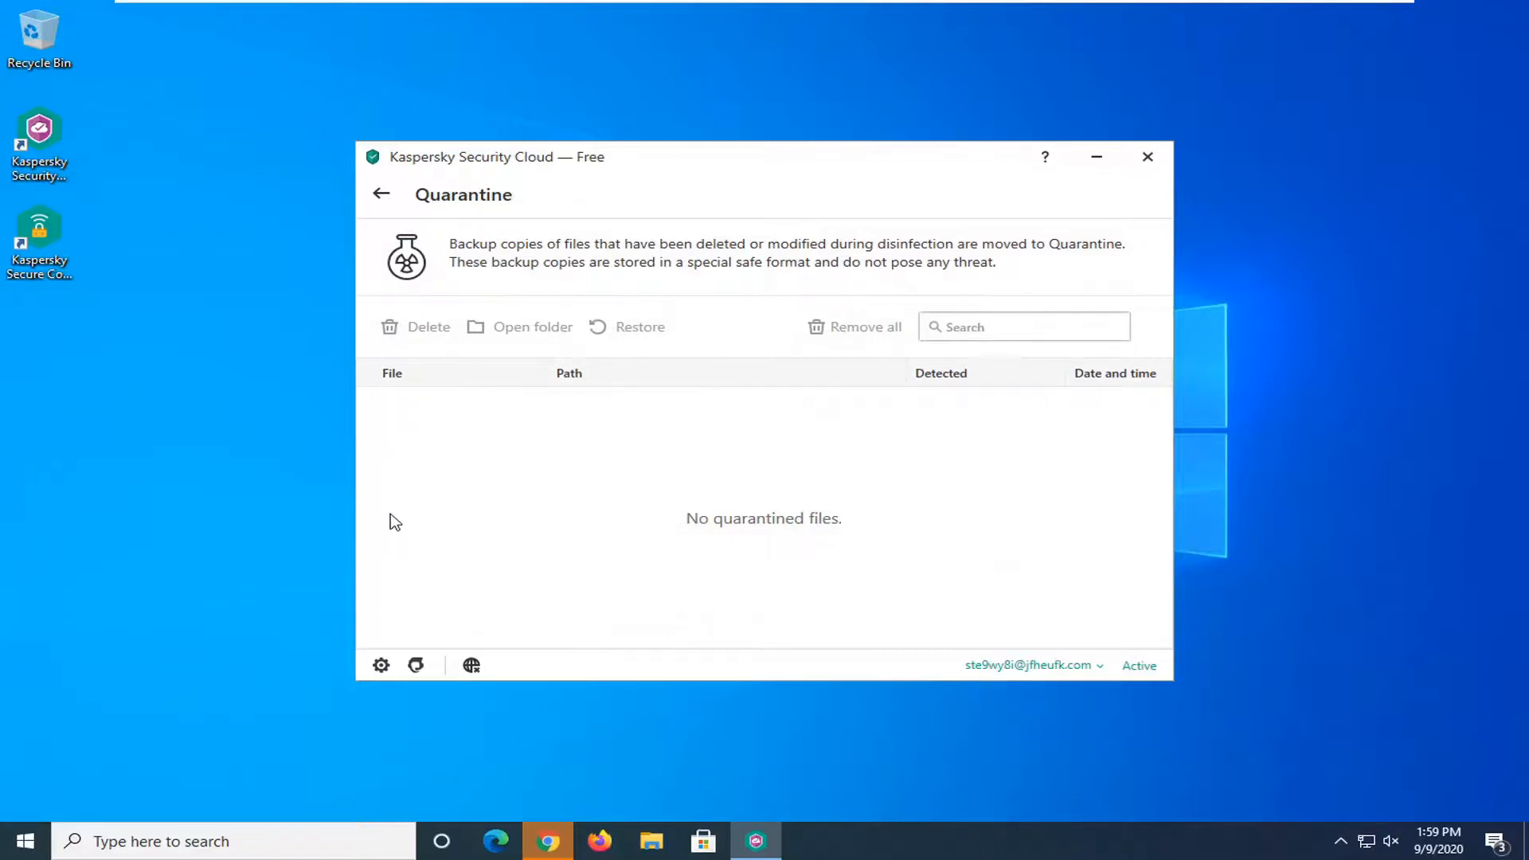
mouse_move(610, 329)
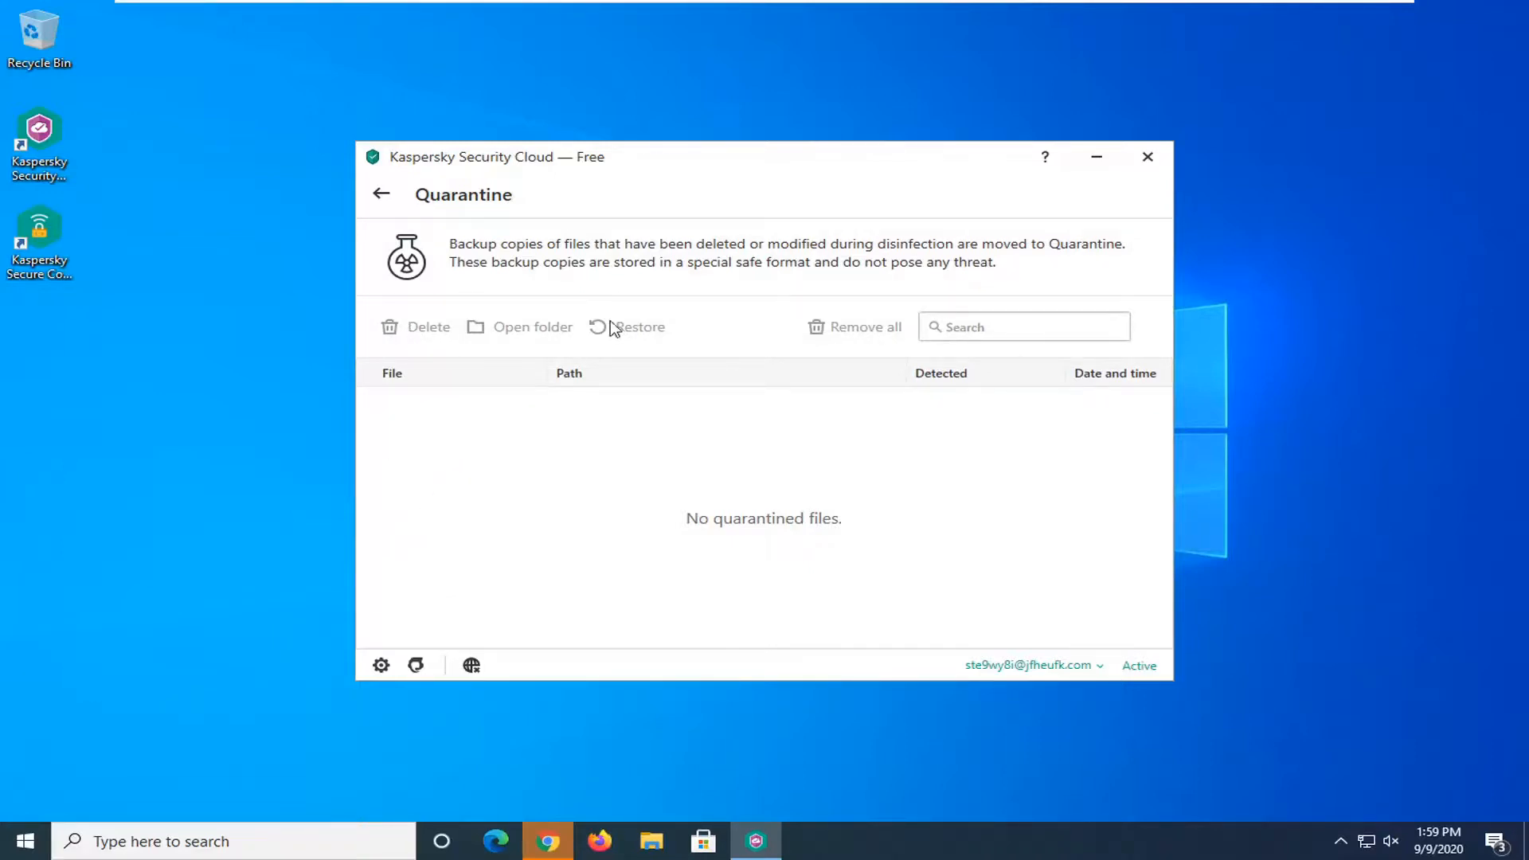
mouse_move(748, 440)
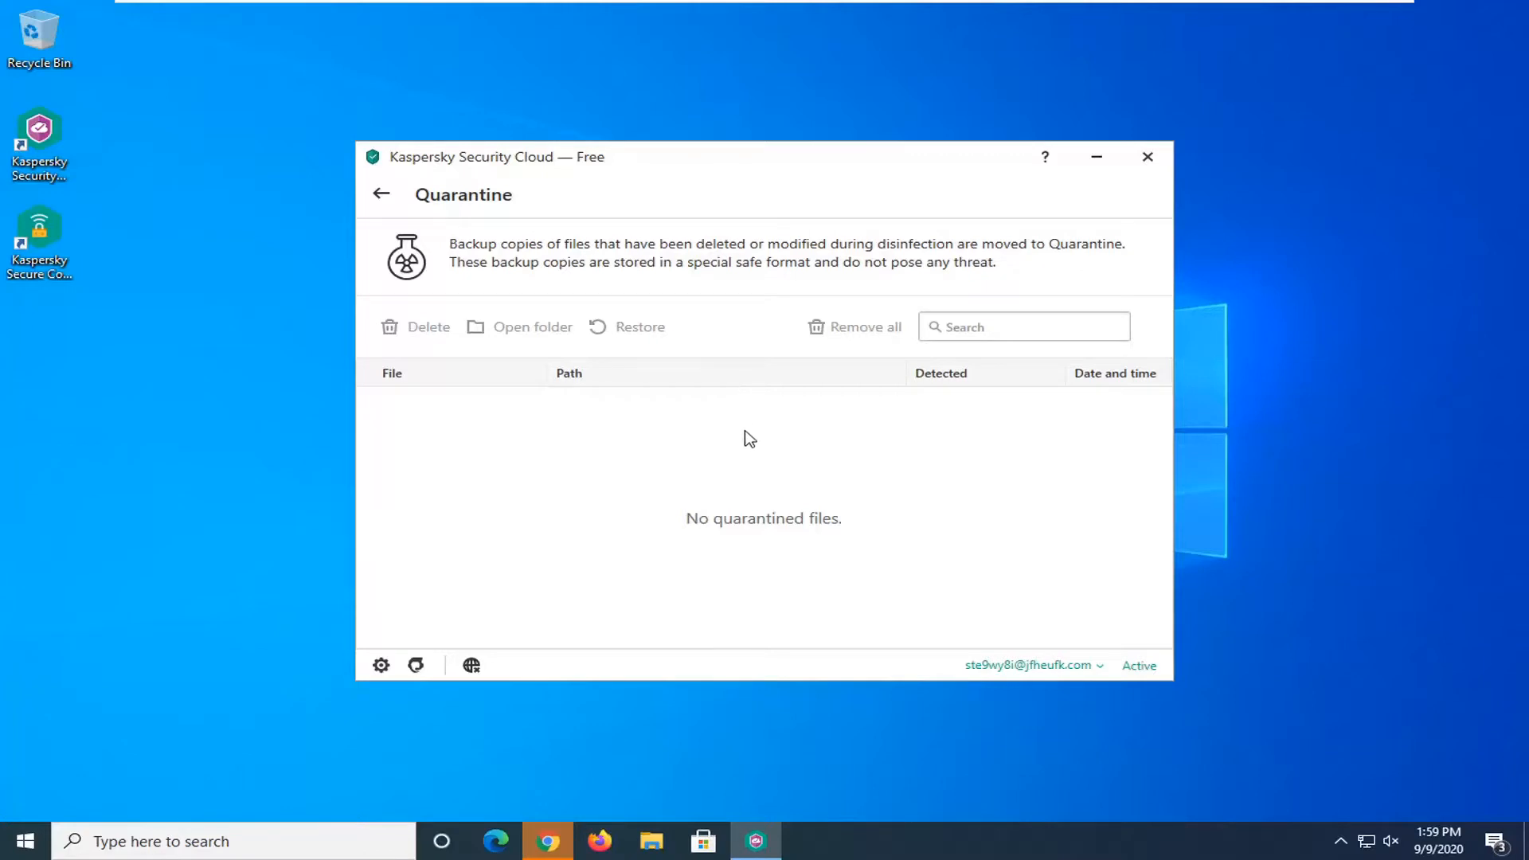